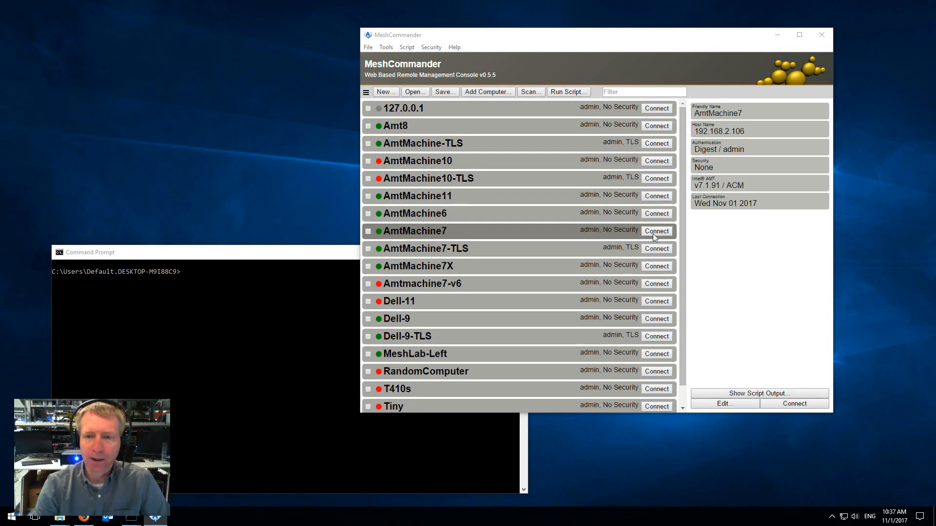
Connect to AmtMachine7 and show its empty System Defense policy and filter lists.
{"action": "left_click", "coordinate": [656, 231]}
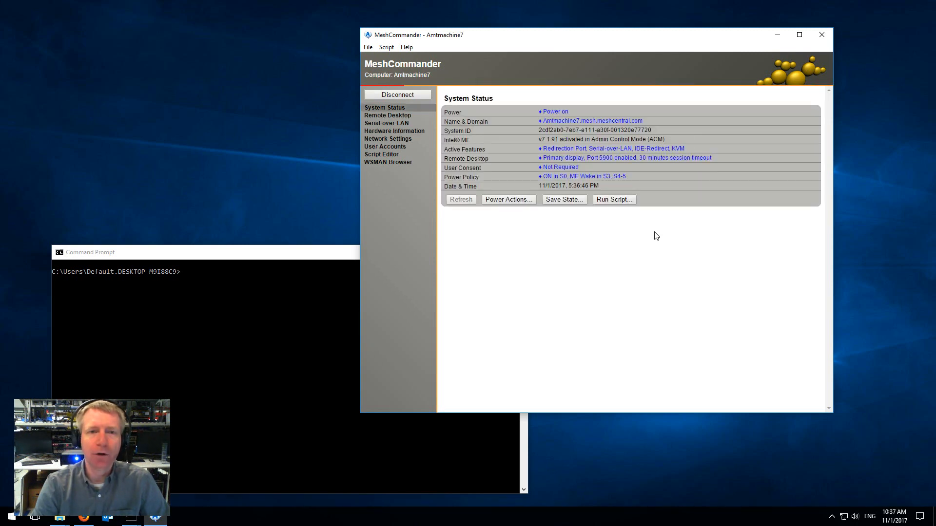
{"action": "left_click", "coordinate": [459, 199]}
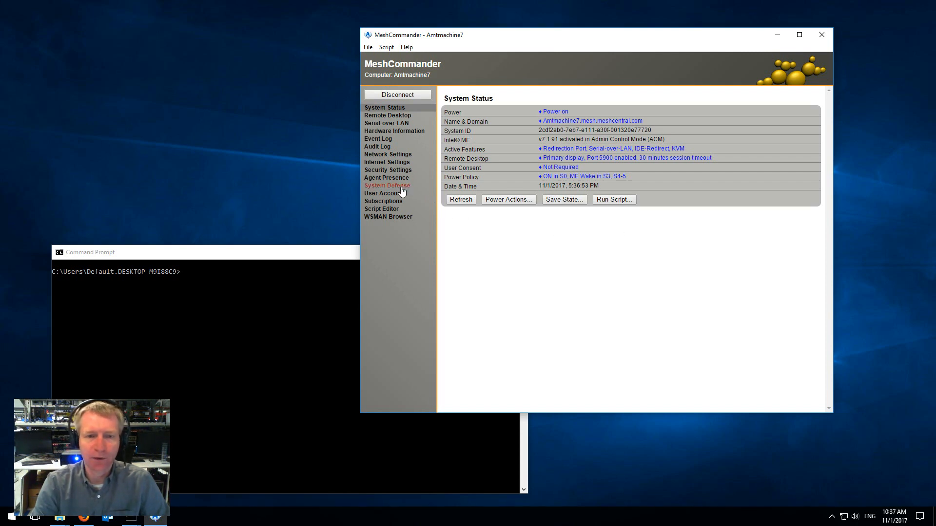
{"action": "left_click", "coordinate": [386, 186]}
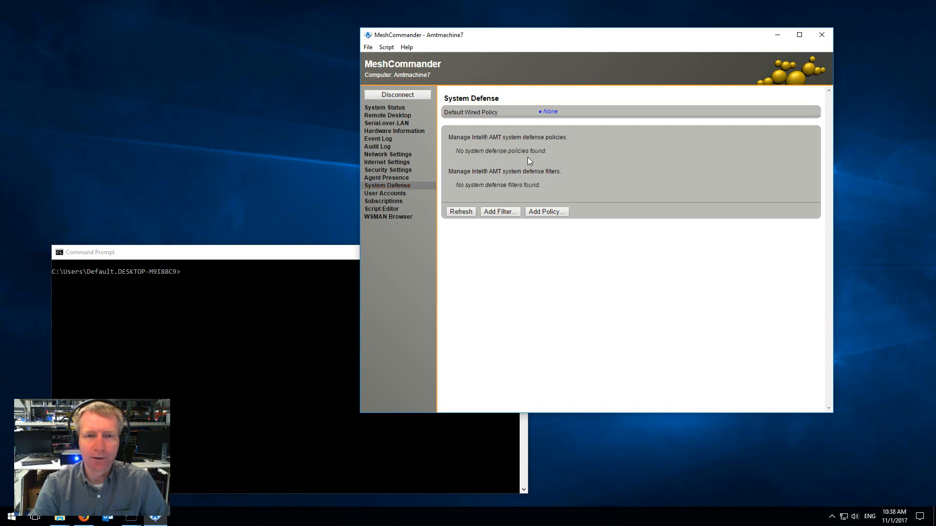
Clear the console with cls and run 'ping 192.168.2.106 -t' continuously.
{"action": "type", "text": "cls"}
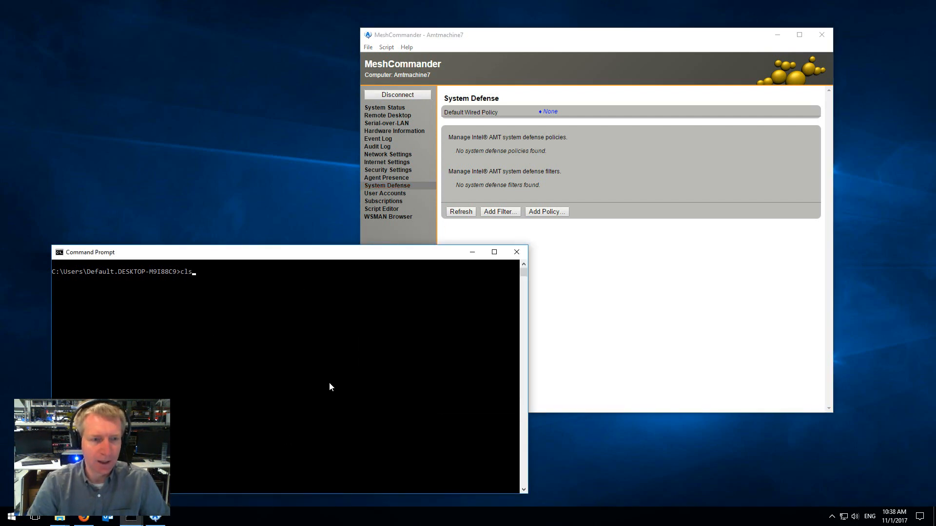
{"action": "type", "text": "ping 192.168.2.106 -t"}
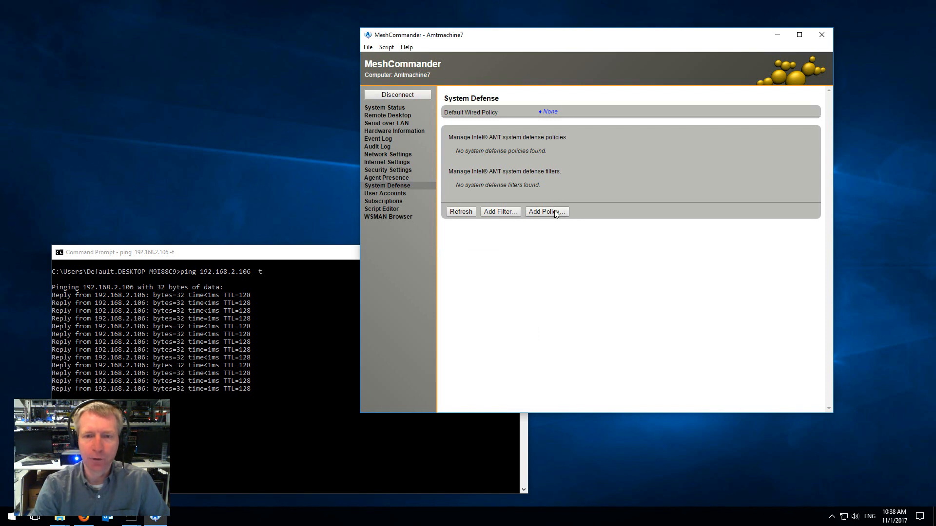
Add a policy named DropAll with default TX and RX actions both set to Drop.
{"action": "left_click", "coordinate": [544, 212]}
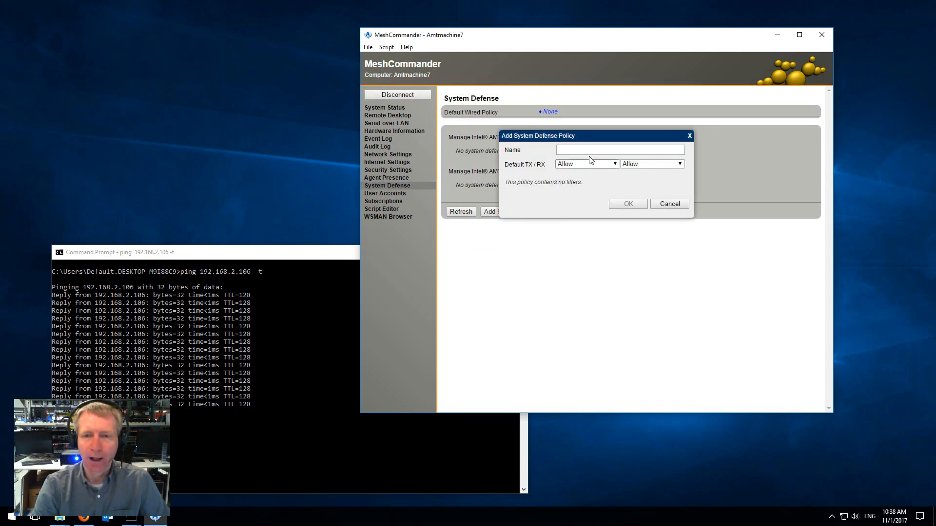
{"action": "left_click", "coordinate": [620, 150]}
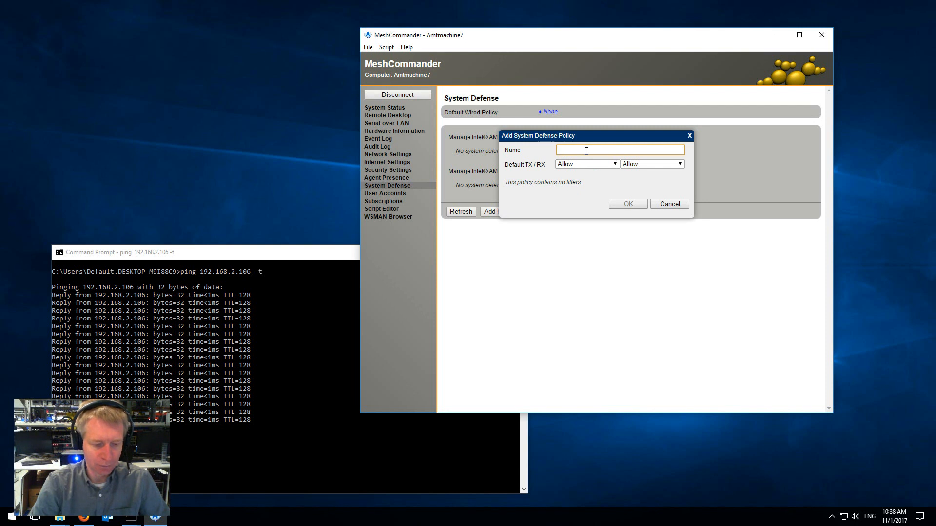
{"action": "type", "text": "DropAll"}
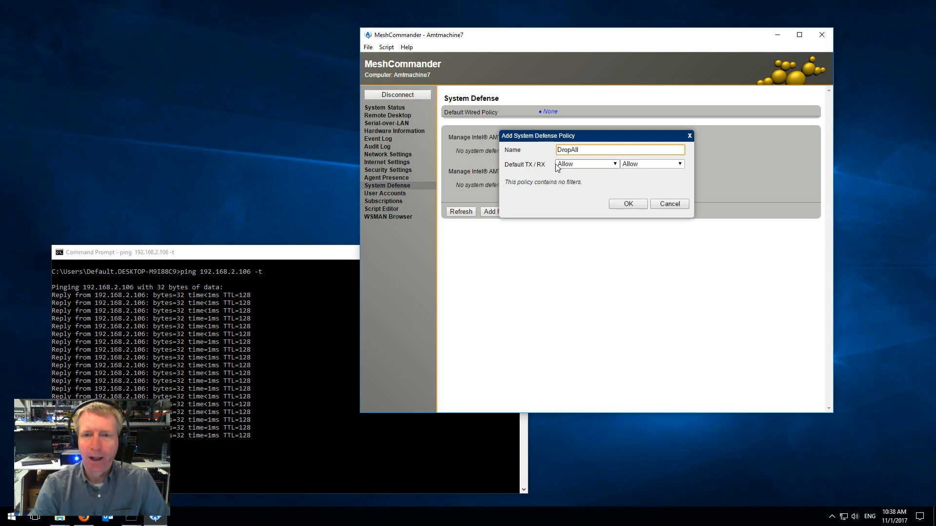
{"action": "left_click", "coordinate": [586, 164]}
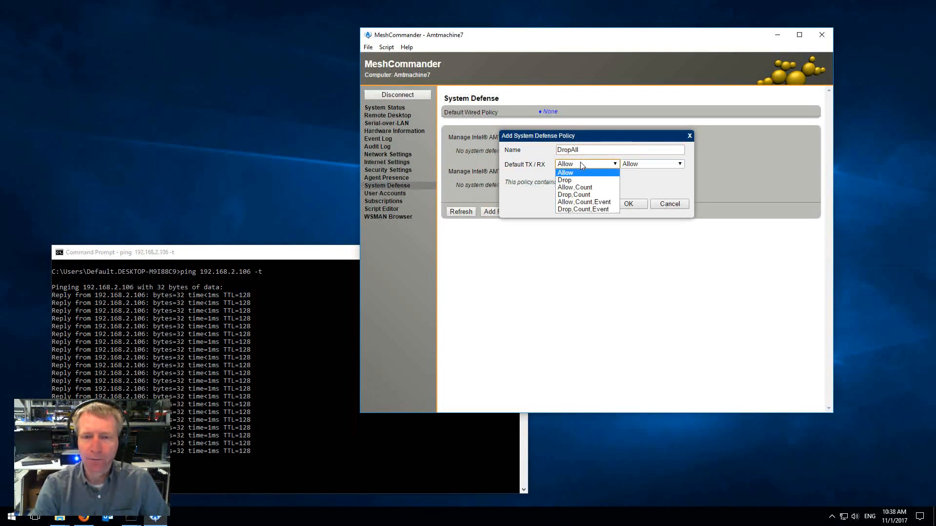
{"action": "left_click", "coordinate": [565, 180]}
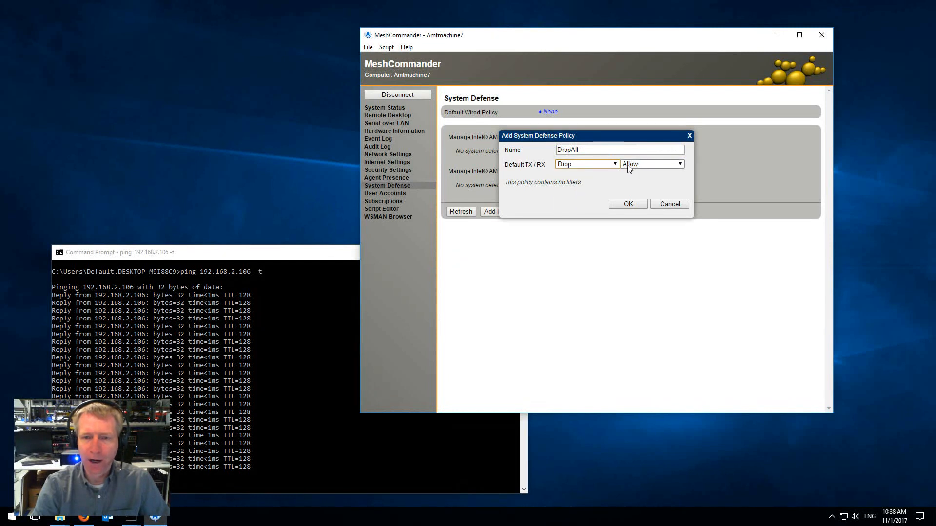
{"action": "left_click", "coordinate": [652, 164]}
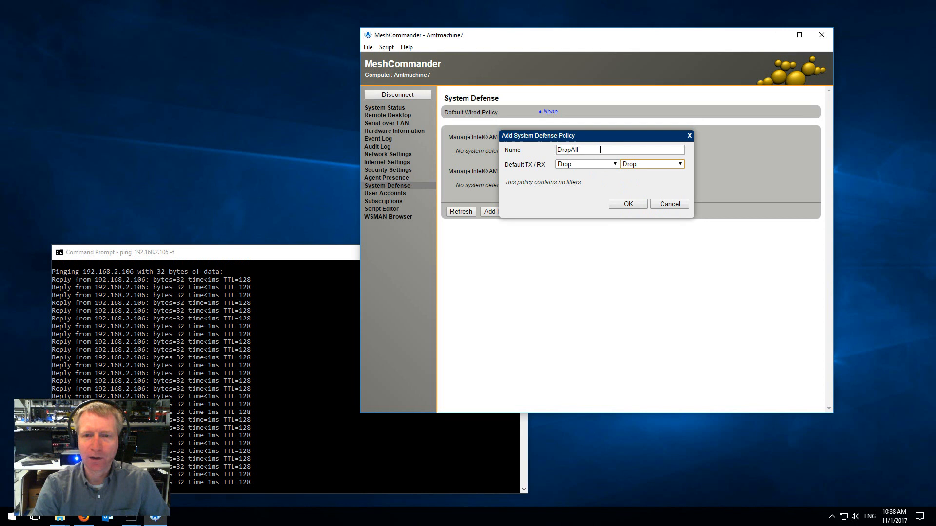
{"action": "left_click", "coordinate": [627, 203]}
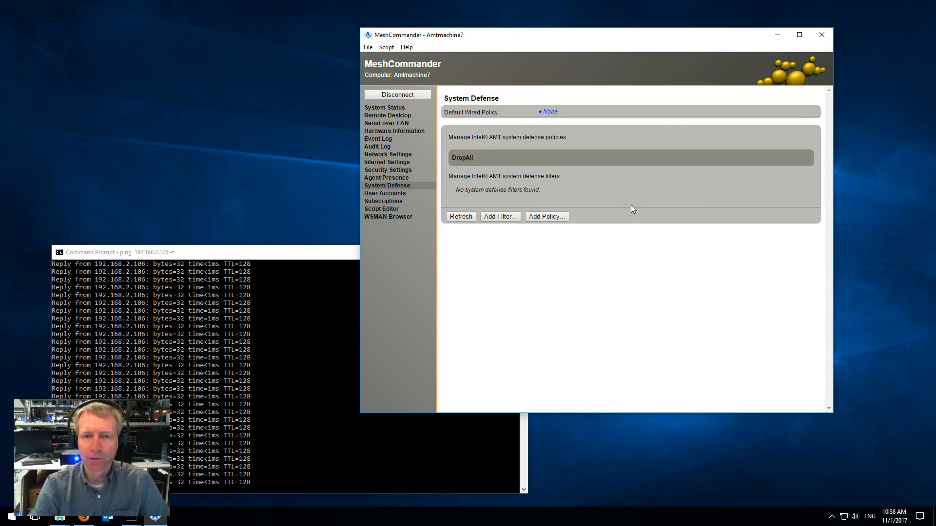
{"action": "mouse_move", "coordinate": [468, 164]}
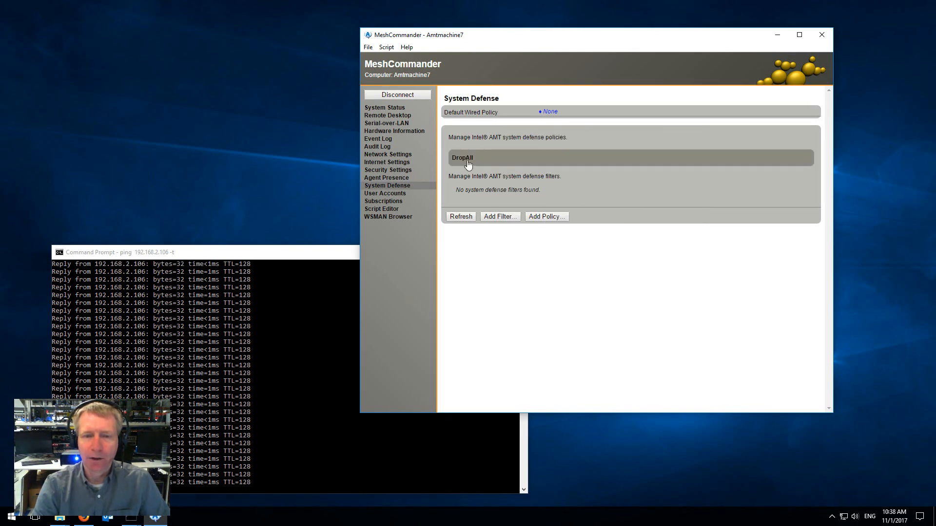
{"action": "mouse_move", "coordinate": [495, 165]}
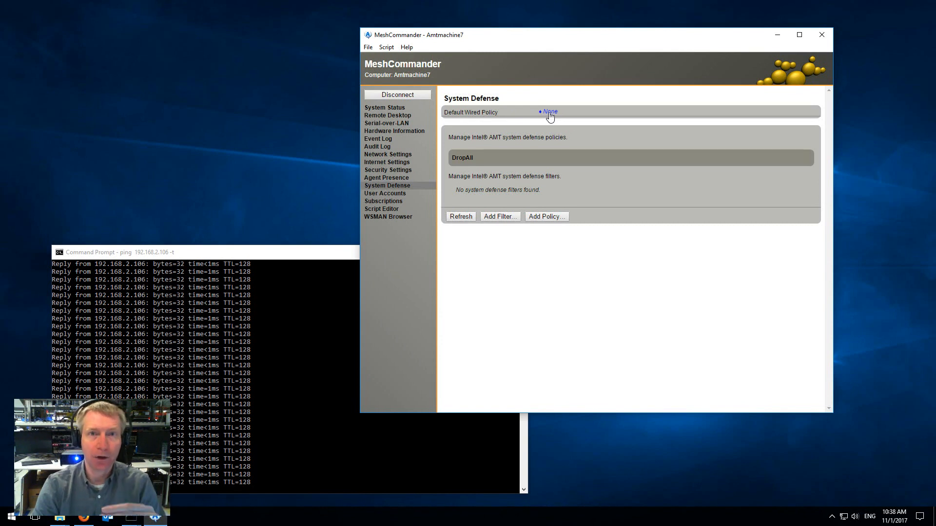
{"action": "mouse_move", "coordinate": [475, 124]}
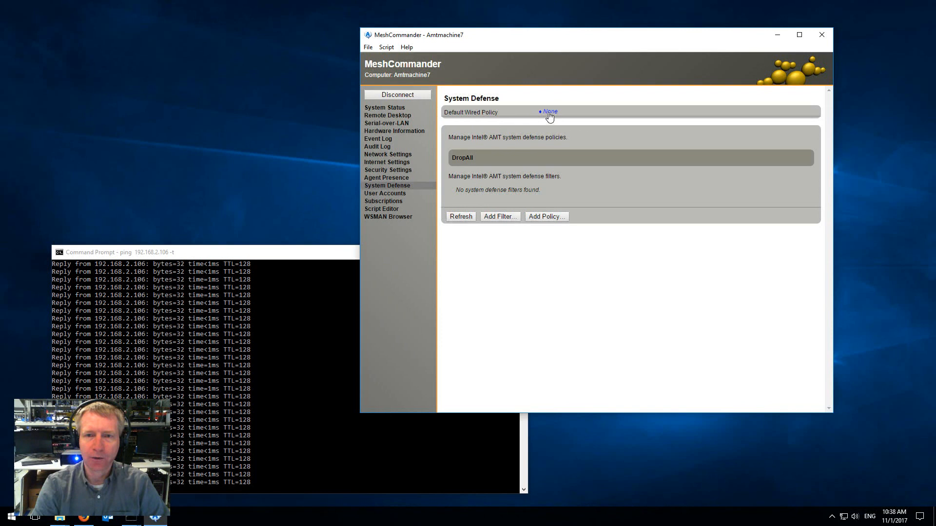
Apply DropAll as the default wired policy to block the ping, then revert to None.
{"action": "left_click", "coordinate": [549, 111]}
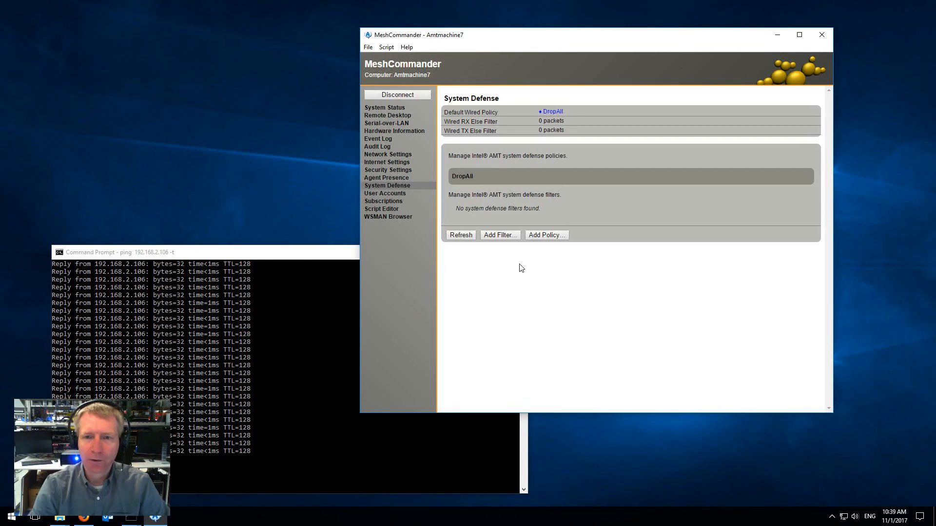
{"action": "left_click", "coordinate": [618, 149]}
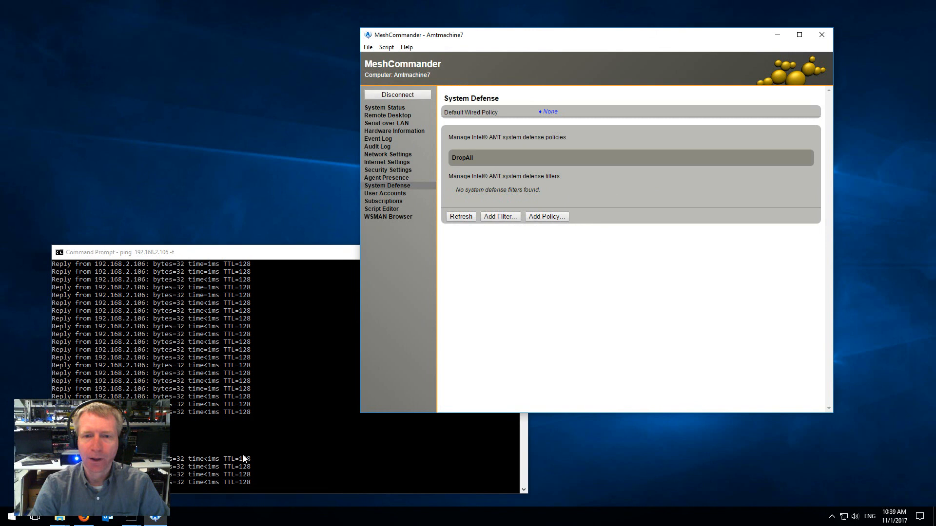
Delete DropAll, recreate it with Drop,Count TX/RX actions, and refresh to show dropped packet counts.
{"action": "left_click", "coordinate": [462, 158]}
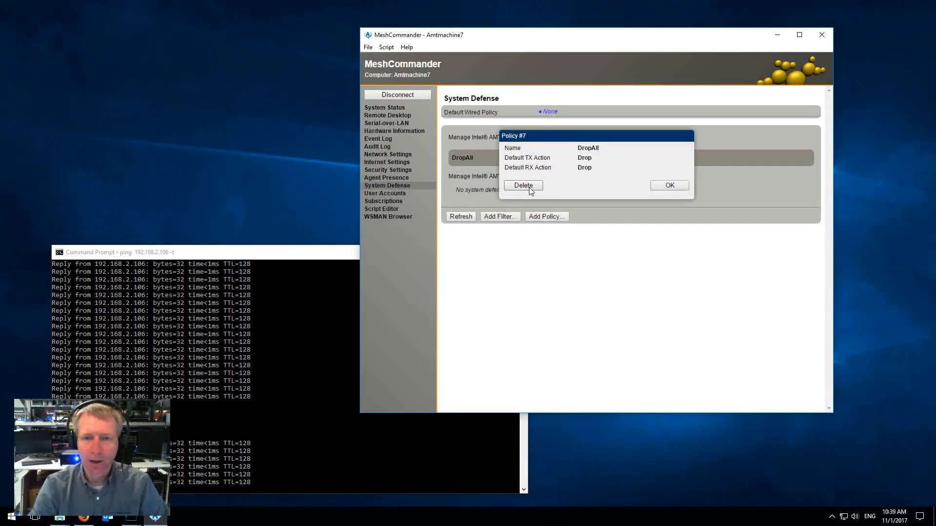
{"action": "left_click", "coordinate": [522, 186]}
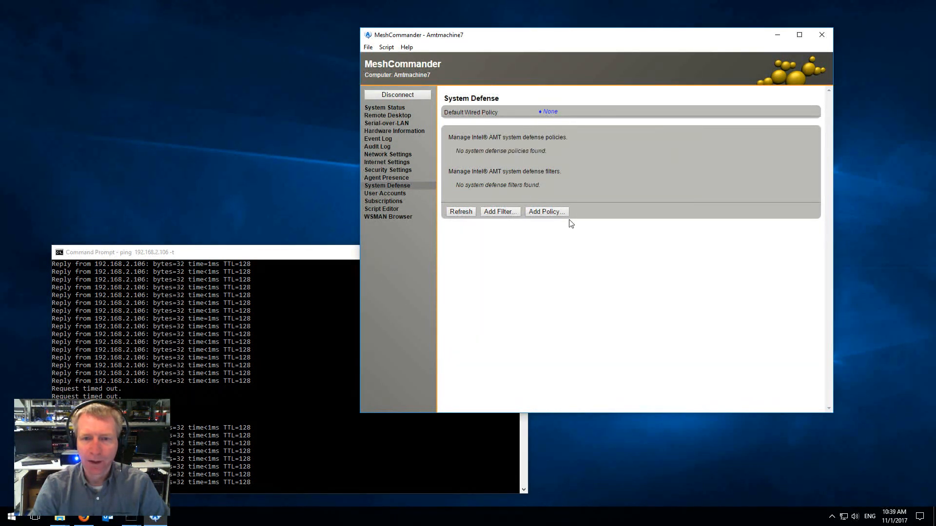
{"action": "left_click", "coordinate": [544, 211]}
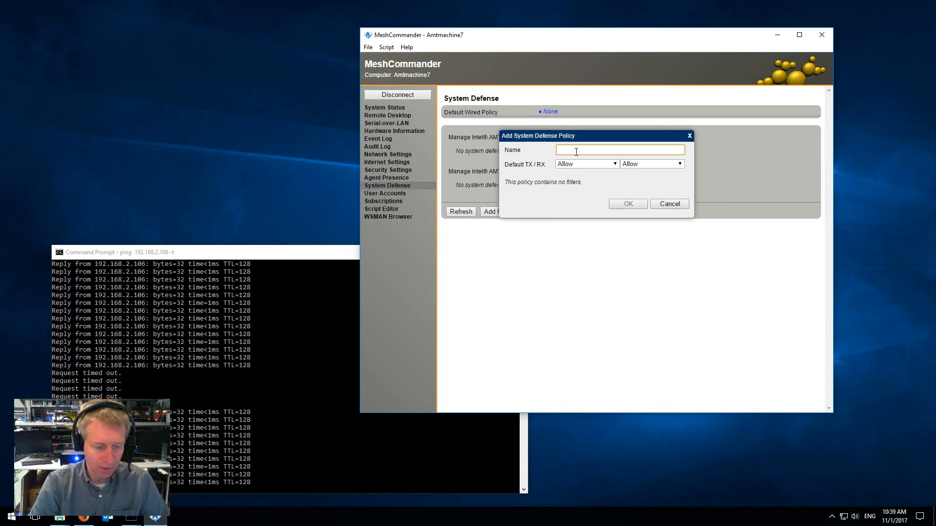
{"action": "type", "text": "Drop"}
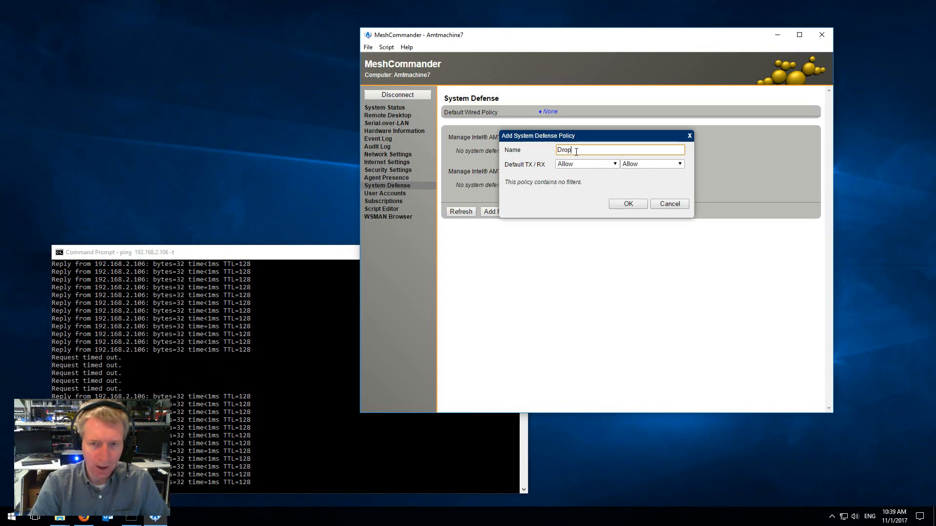
{"action": "left_click", "coordinate": [613, 164]}
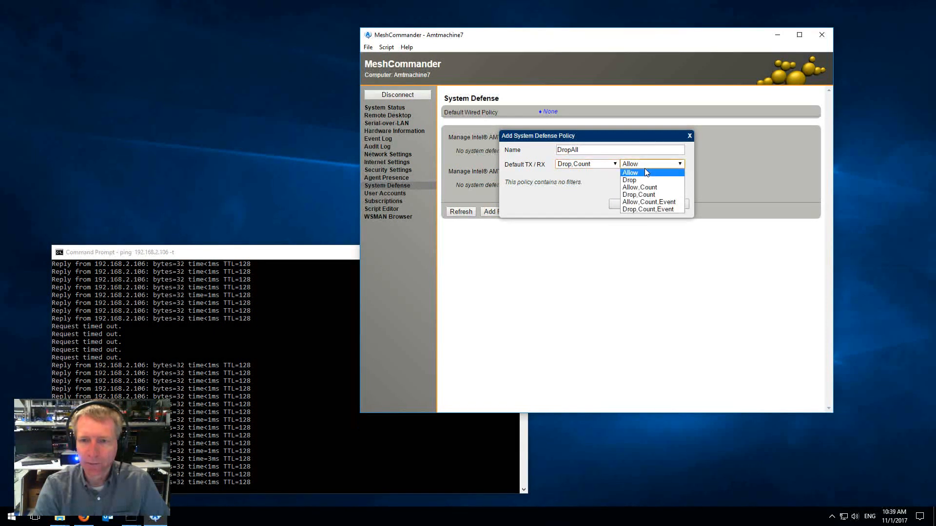
{"action": "left_click", "coordinate": [638, 194]}
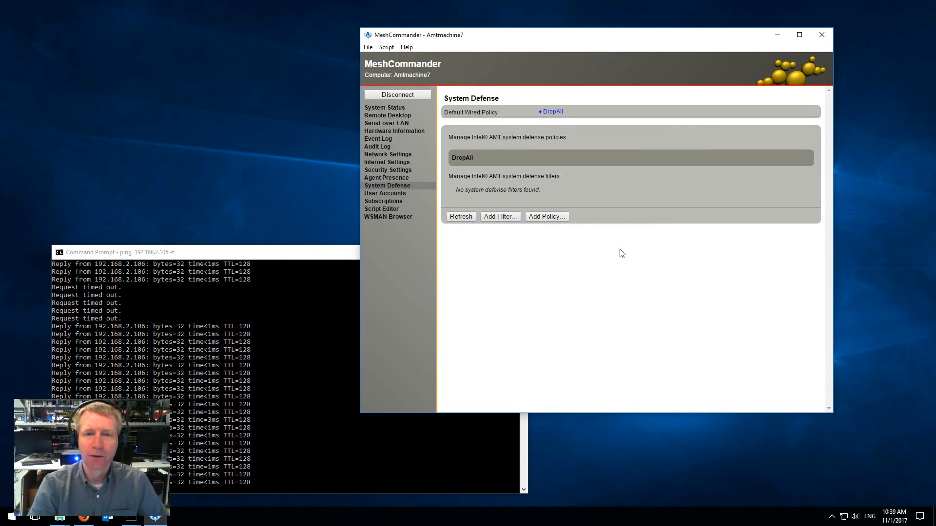
{"action": "left_click", "coordinate": [459, 217]}
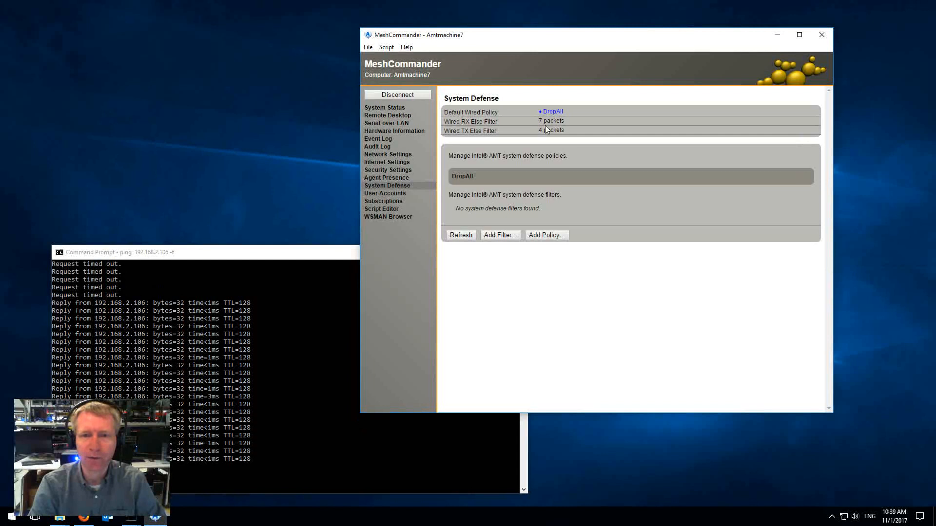
{"action": "mouse_move", "coordinate": [543, 140]}
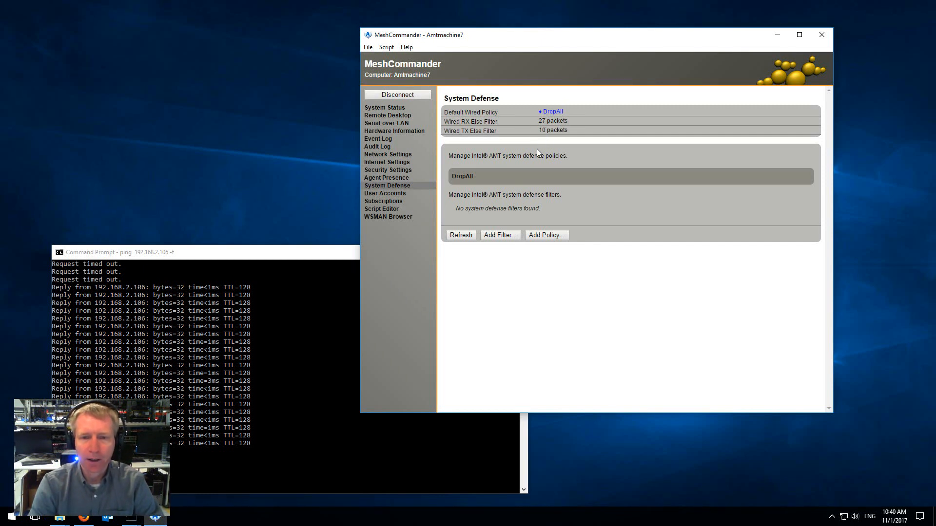
Add a CountAll policy with Allow,Count actions and make it the default wired policy.
{"action": "left_click", "coordinate": [544, 235]}
{"action": "type", "text": "CountA"}
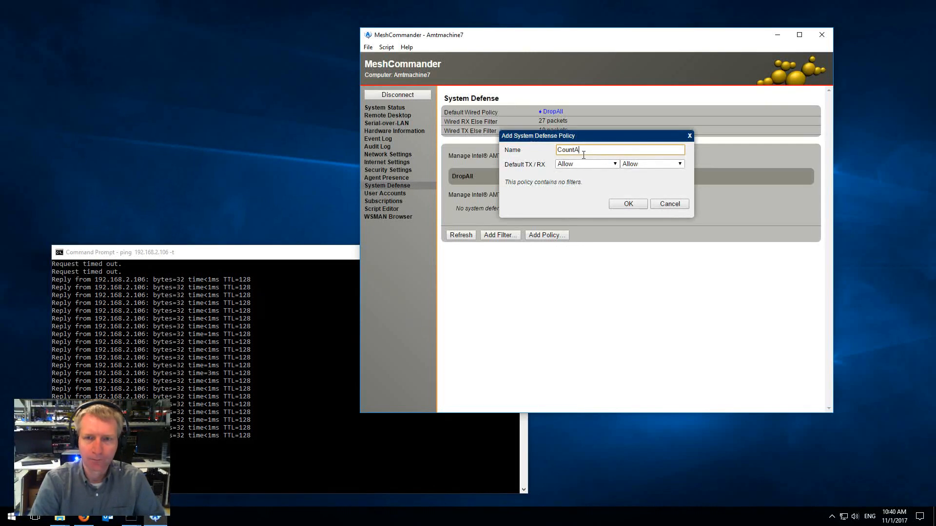
{"action": "left_click", "coordinate": [585, 163]}
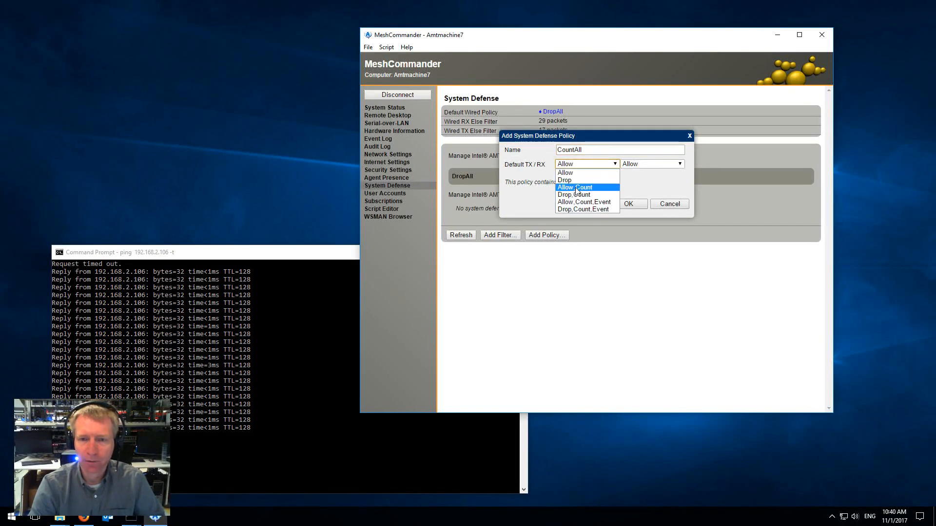
{"action": "mouse_move", "coordinate": [578, 180]}
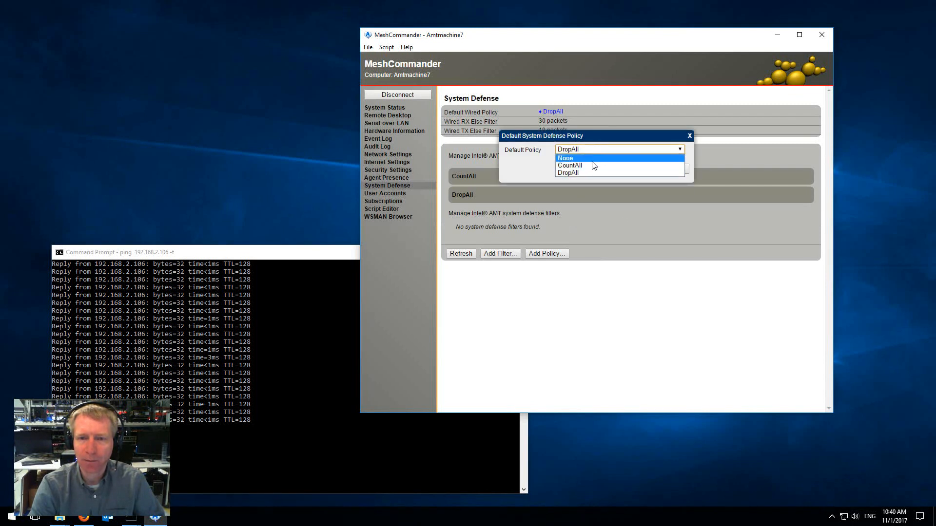
{"action": "left_click", "coordinate": [568, 166]}
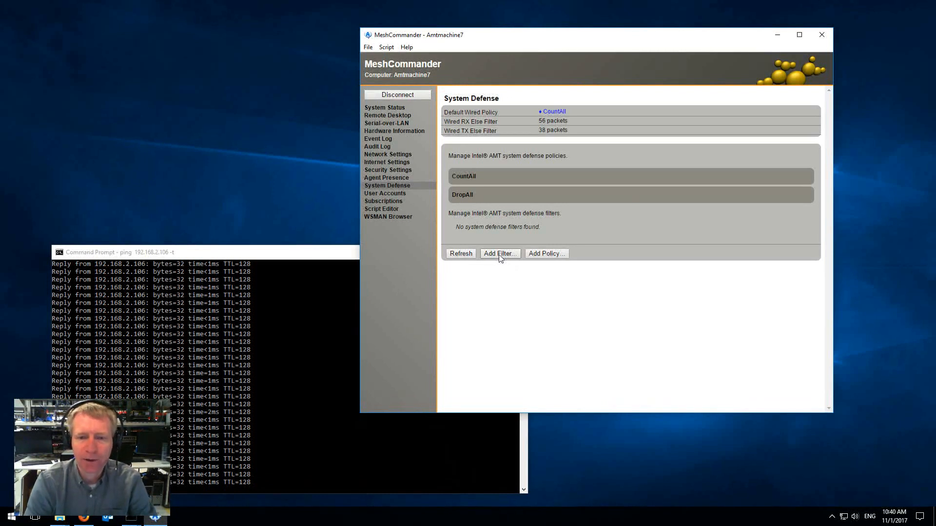
{"action": "left_click", "coordinate": [499, 253]}
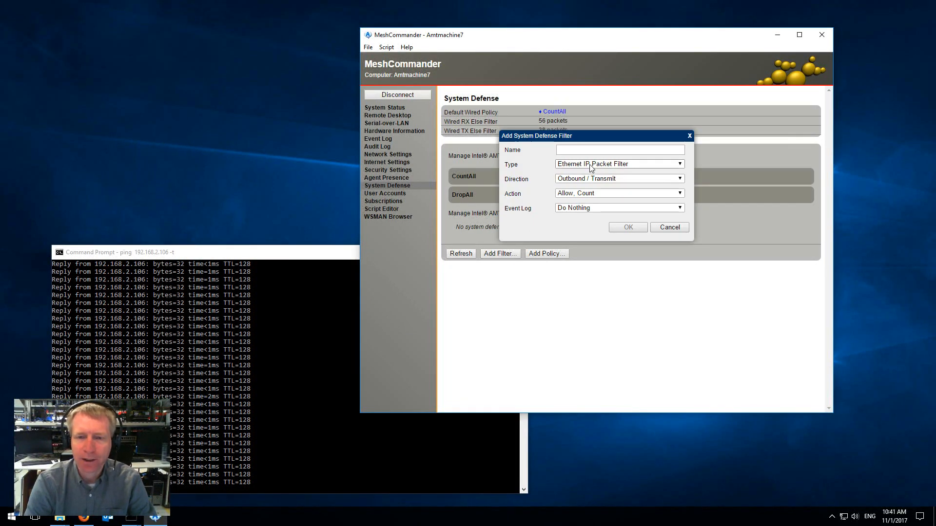
{"action": "left_click", "coordinate": [619, 164]}
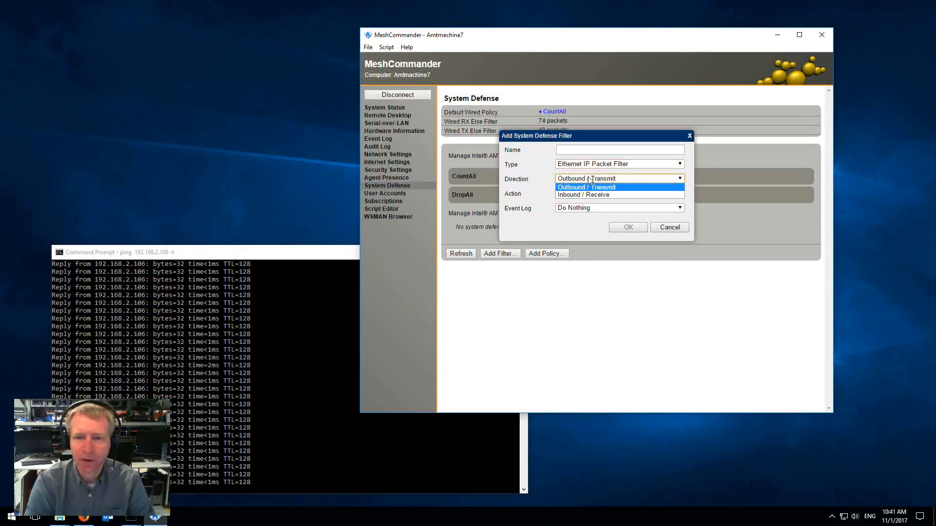
{"action": "left_click", "coordinate": [618, 192]}
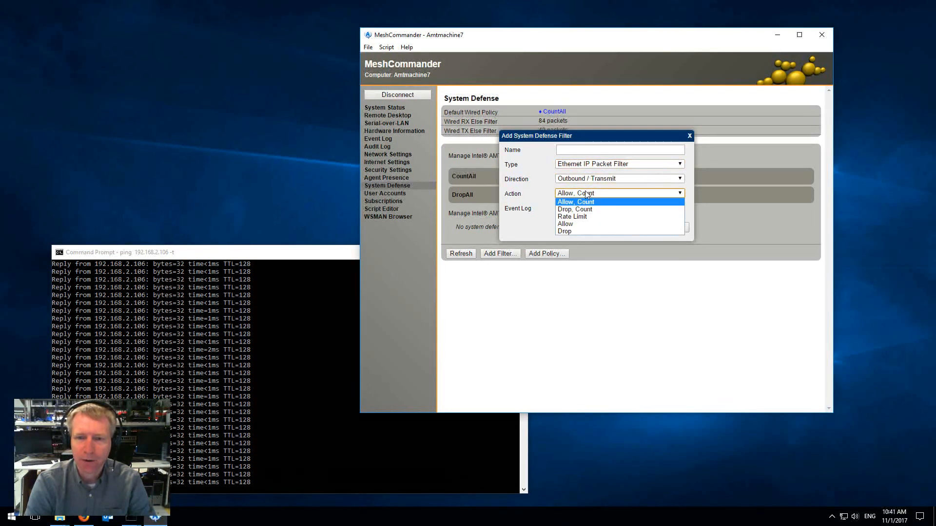
{"action": "left_click", "coordinate": [575, 201]}
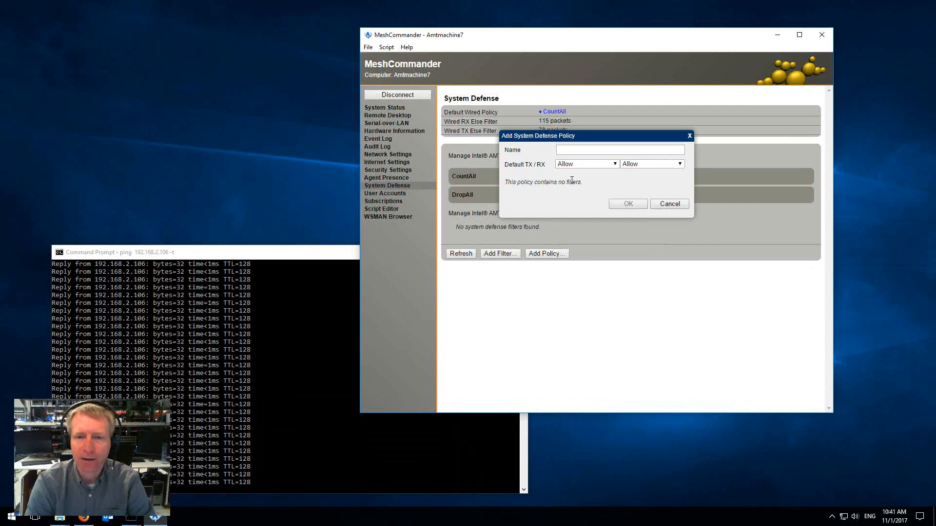
{"action": "left_click", "coordinate": [669, 203]}
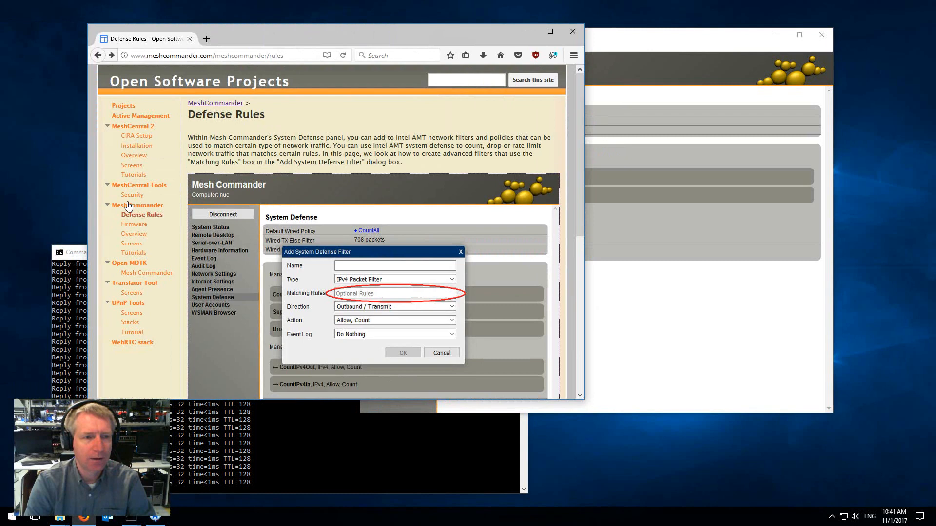
Scroll the MeshCommander Defense Rules page to the Matching Rules explanation of protocol, address and port filters.
{"action": "left_click", "coordinate": [137, 205]}
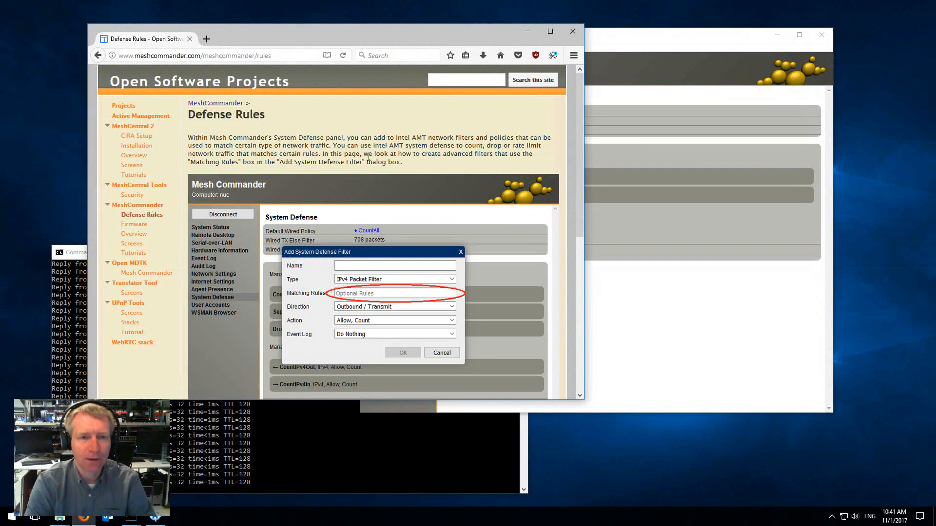
{"action": "scroll", "scroll_direction": "down", "scroll_amount": 3}
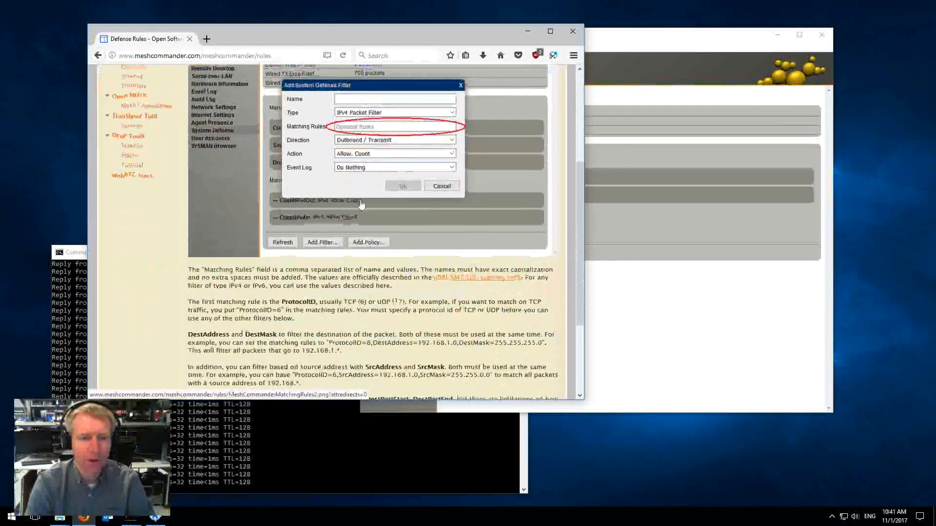
{"action": "left_click", "coordinate": [440, 186]}
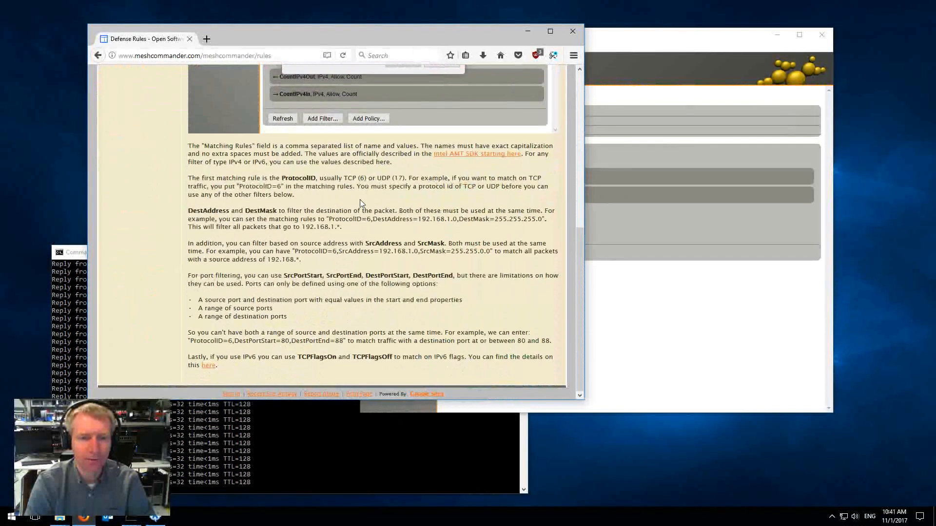